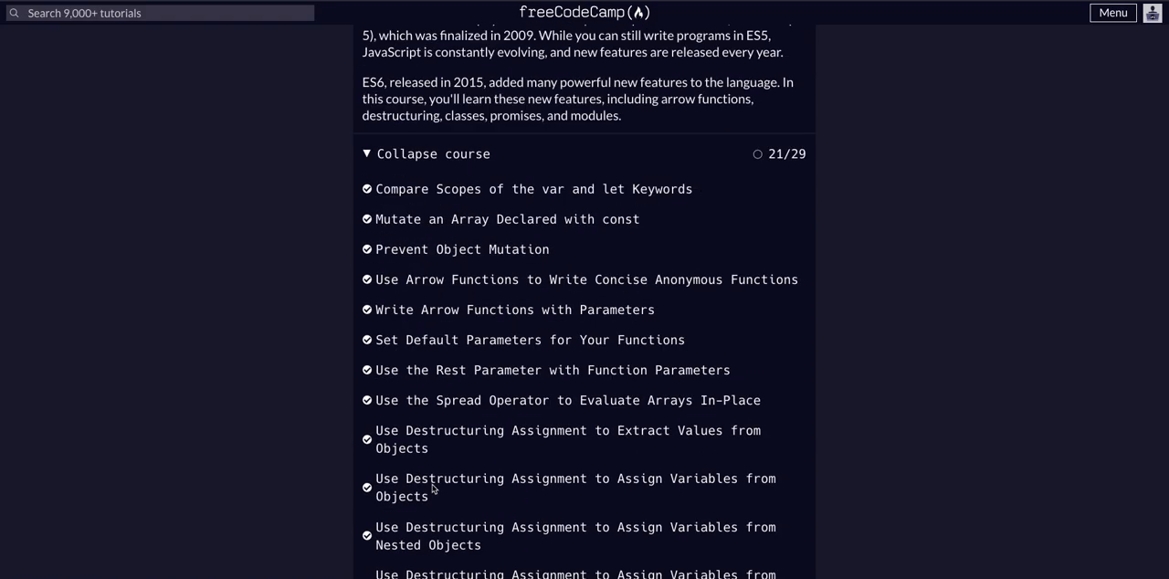
# Navigate to the 'Reuse JavaScript Code Using import' lesson from the curriculum list.
pyautogui.scroll(-3)
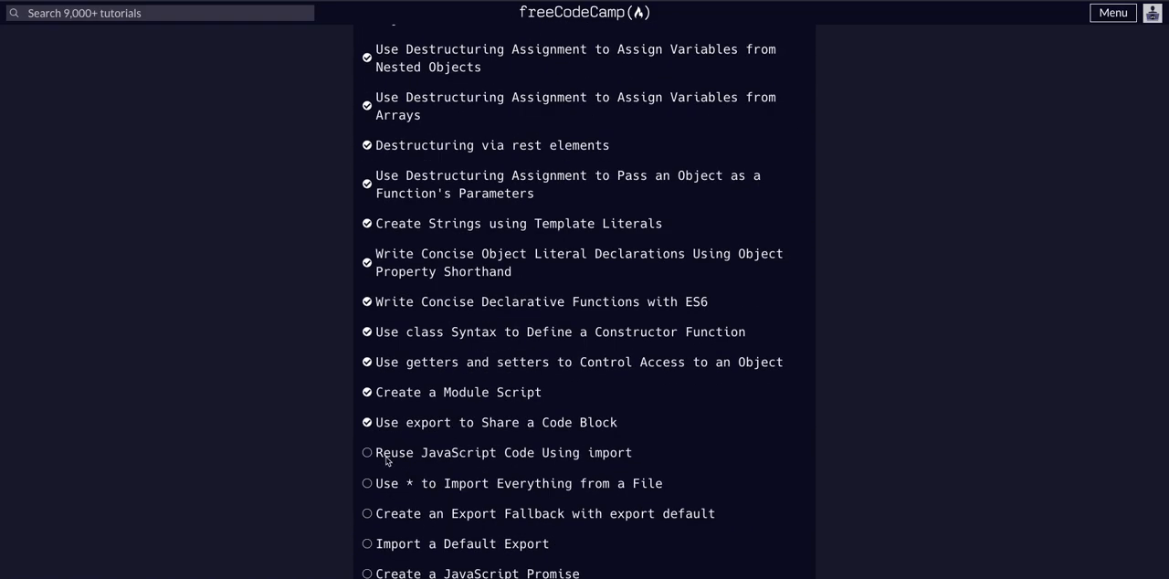
pyautogui.moveTo(500, 453)
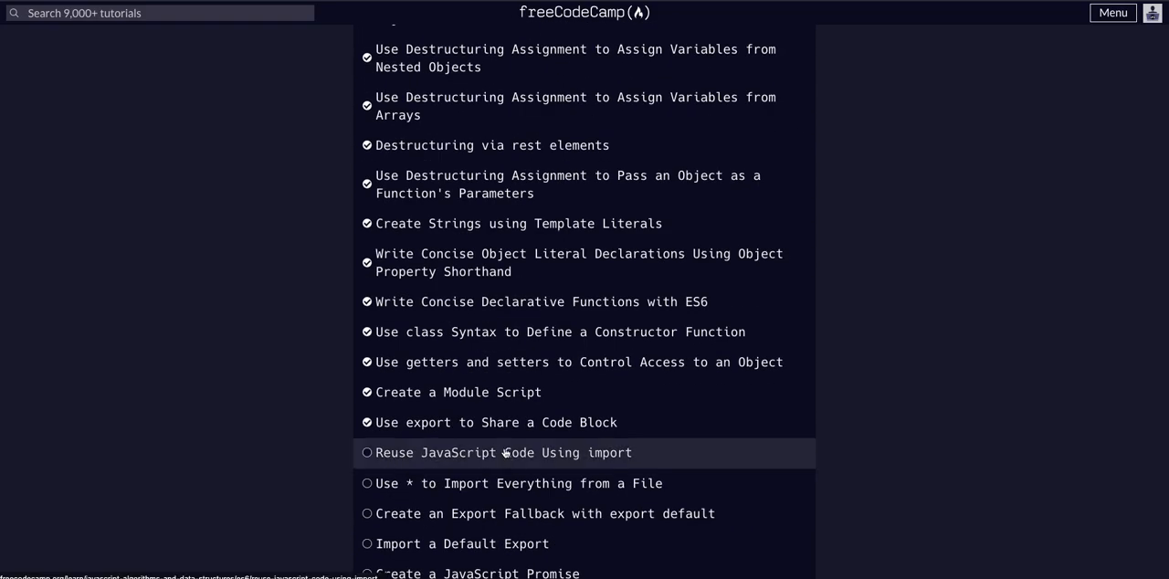
pyautogui.click(508, 453)
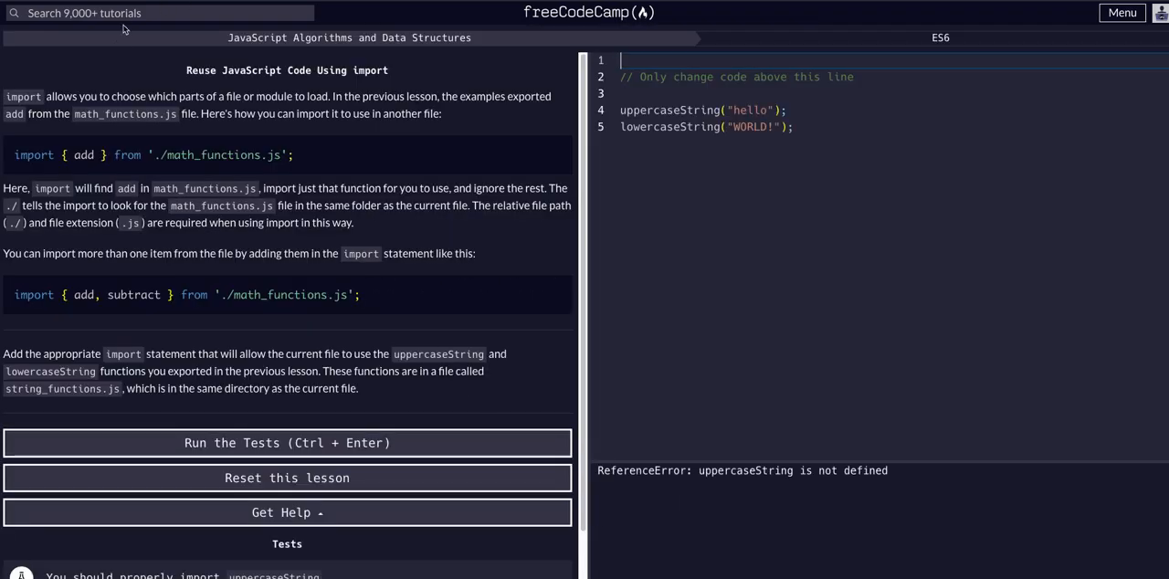
pyautogui.moveTo(205, 135)
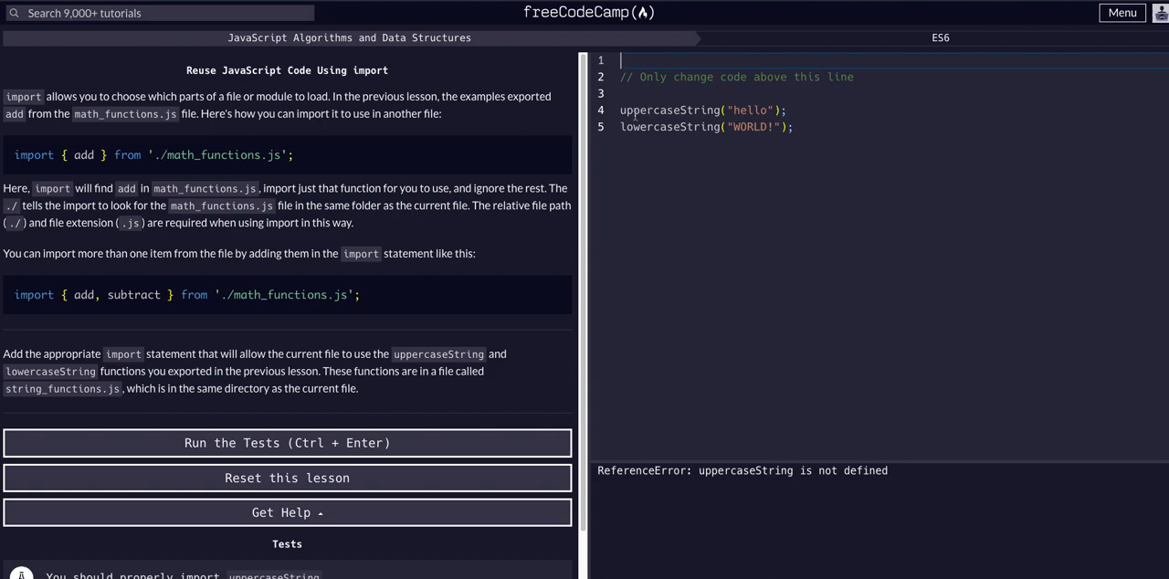
# Highlight import, import { add } and the math_functions.js path while reading the instructions.
pyautogui.moveTo(619, 109); pyautogui.dragTo(686, 128)
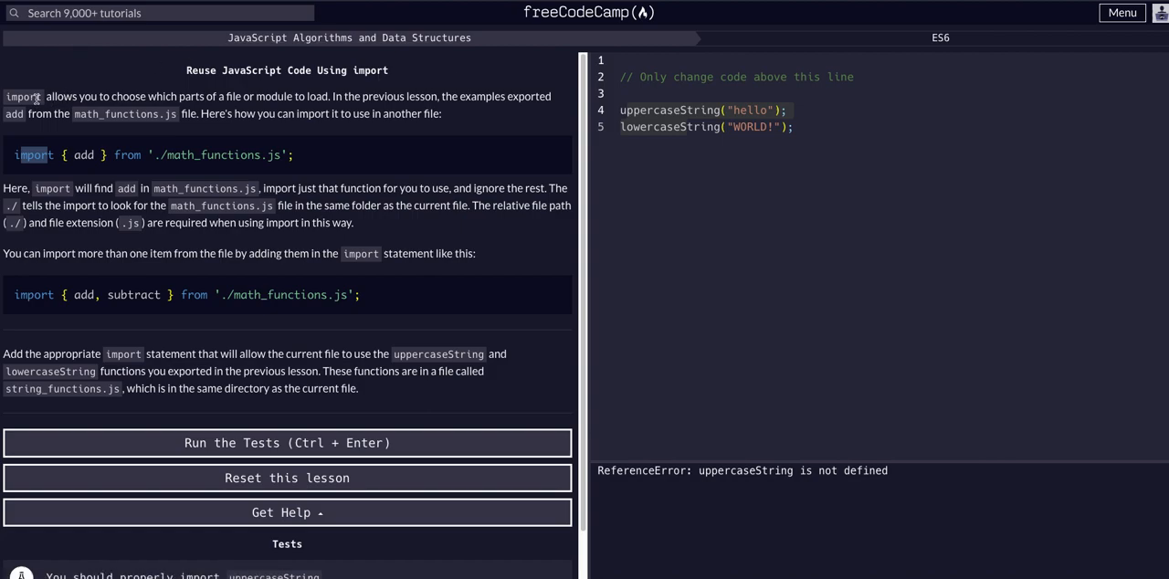
pyautogui.moveTo(45, 95); pyautogui.dragTo(329, 95)
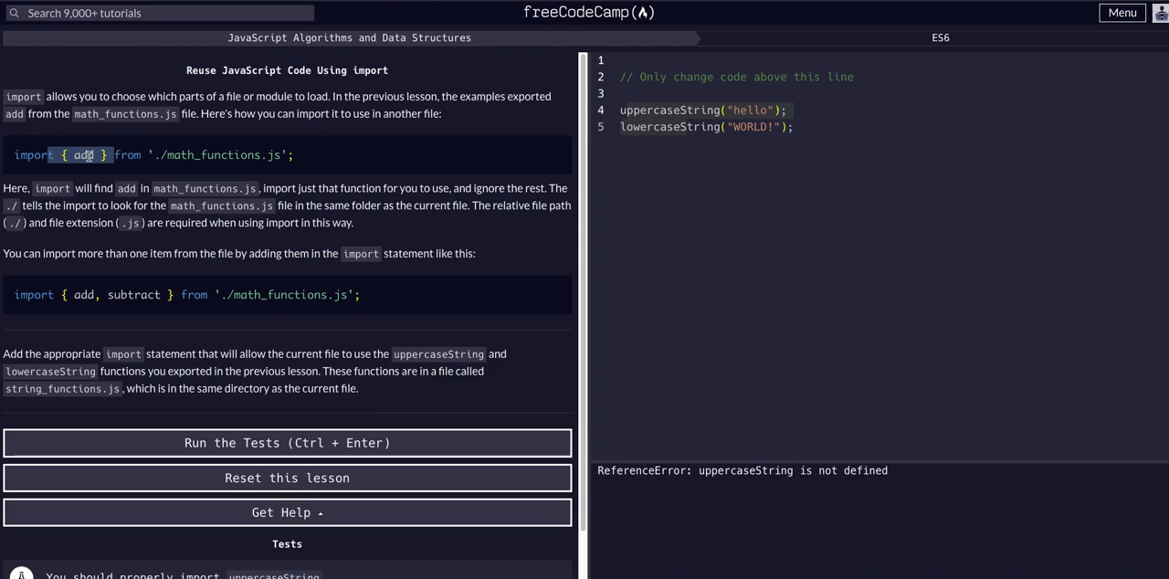
pyautogui.moveTo(106, 168)
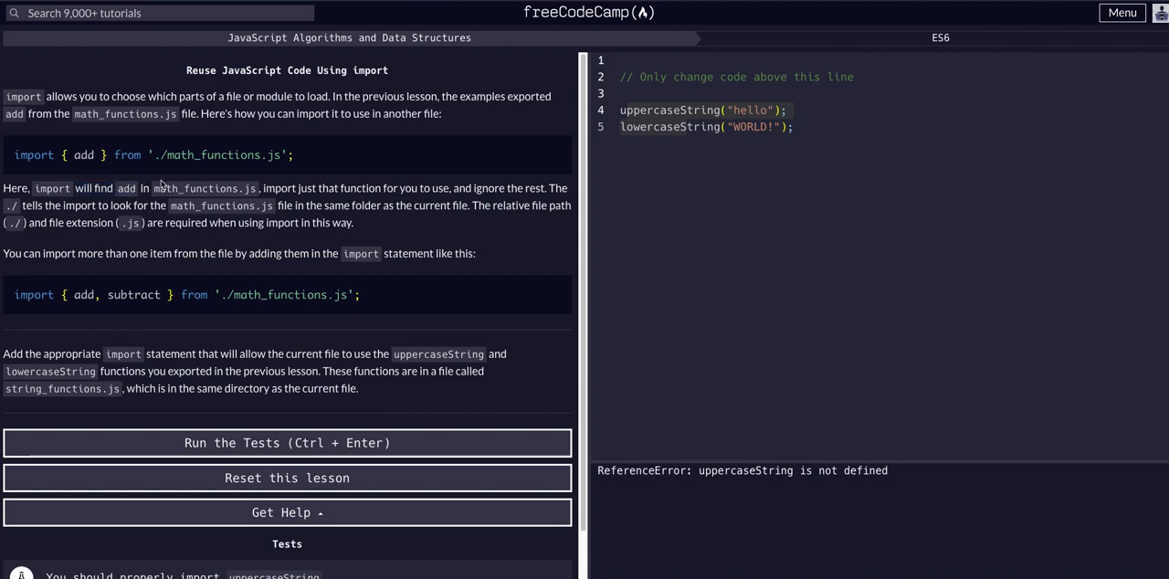
pyautogui.doubleClick(205, 189)
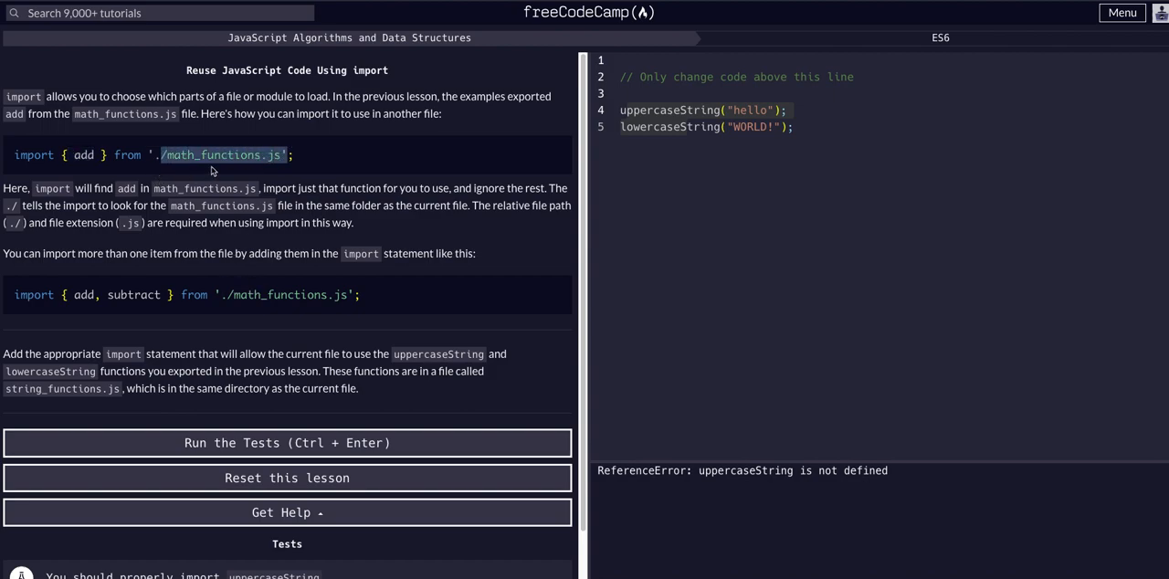
pyautogui.moveTo(574, 197)
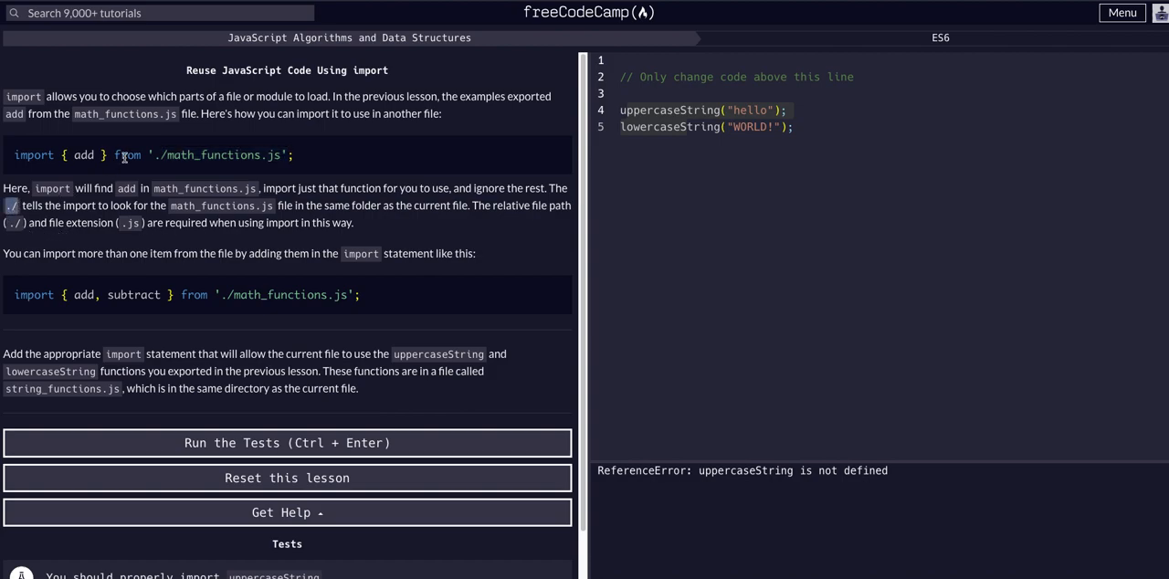
pyautogui.doubleClick(76, 205)
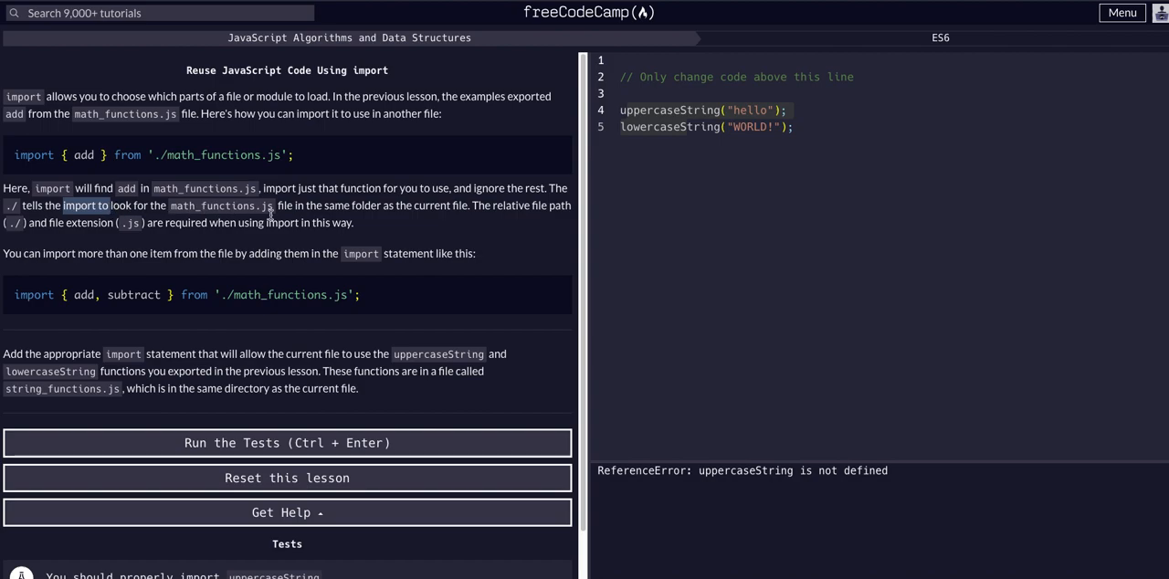
pyautogui.moveTo(318, 204); pyautogui.dragTo(460, 205)
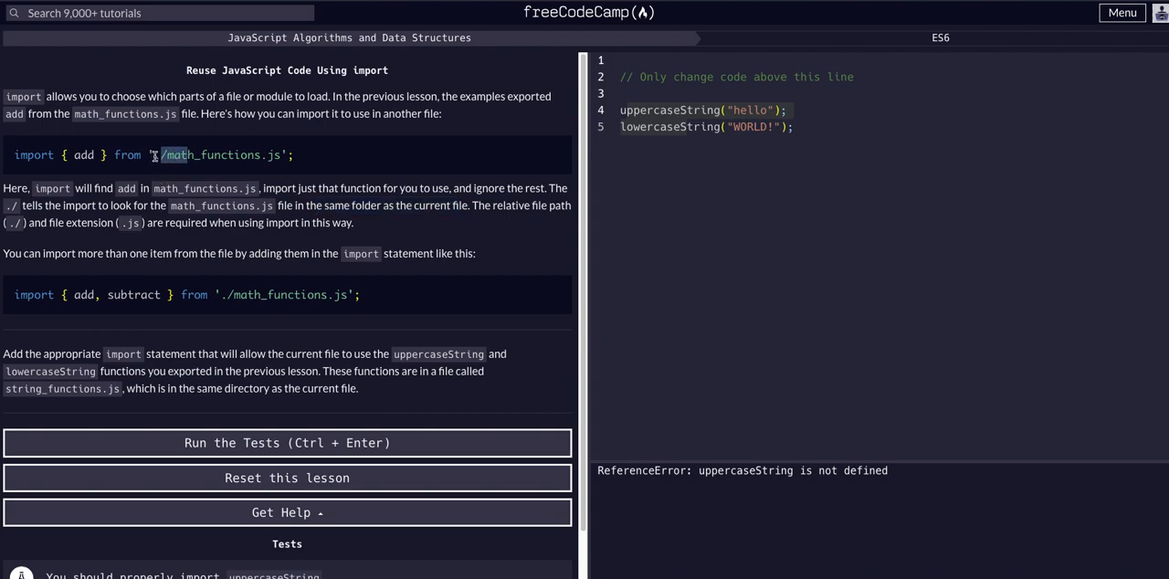
pyautogui.moveTo(155, 155)
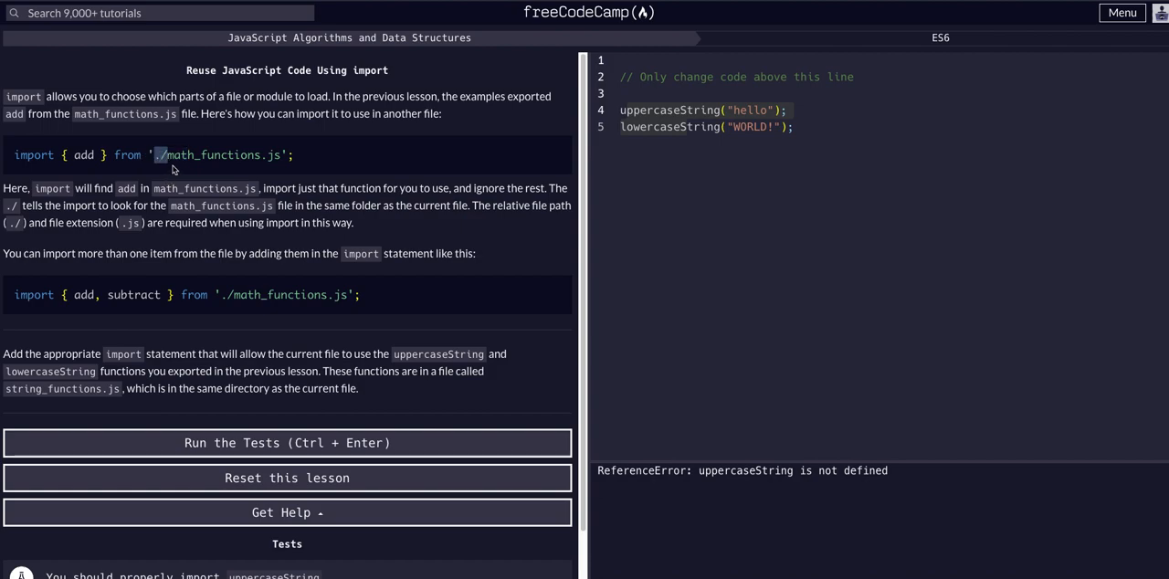
pyautogui.moveTo(325, 182)
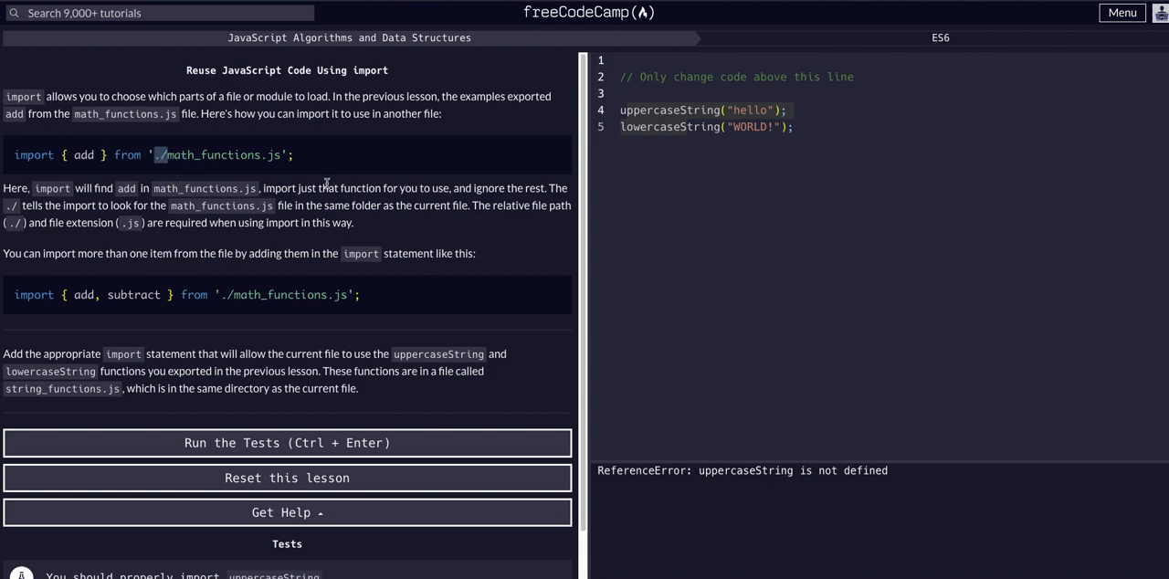
pyautogui.moveTo(179, 149)
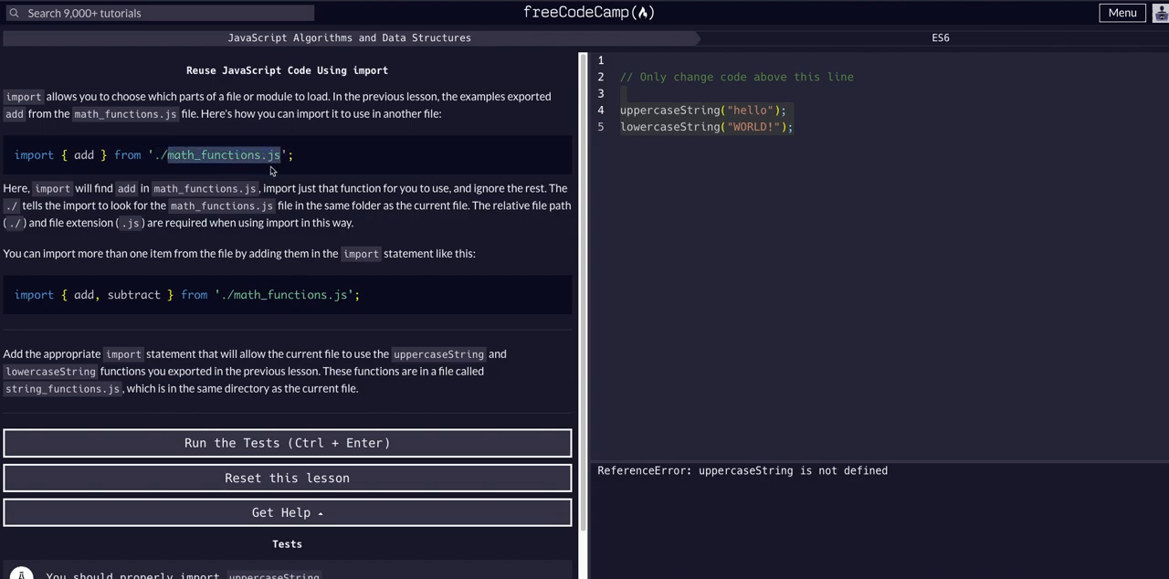
pyautogui.moveTo(350, 220)
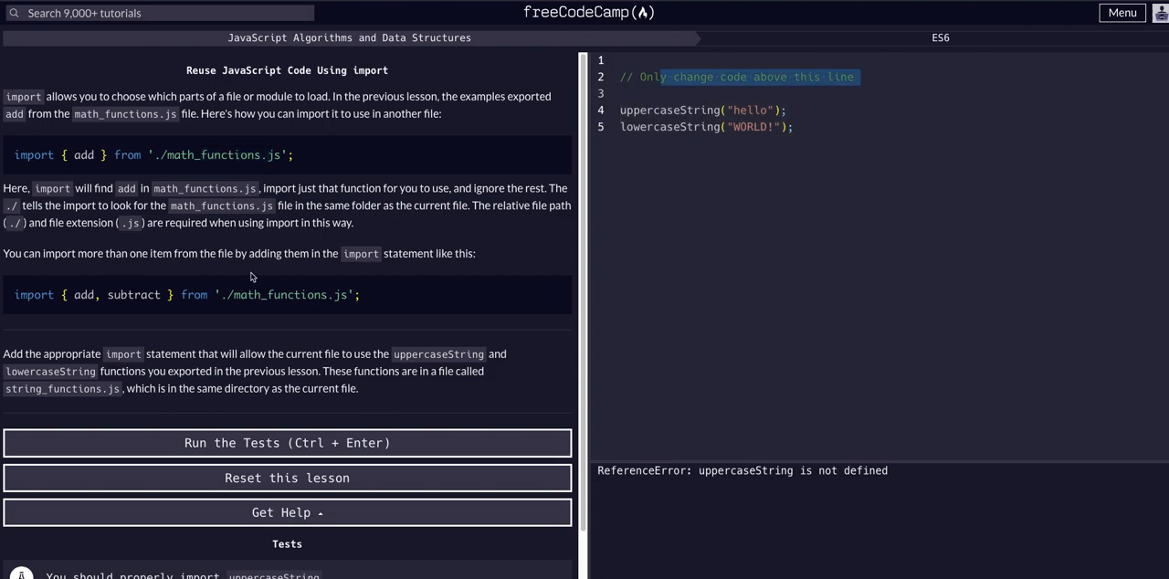
pyautogui.moveTo(30, 259)
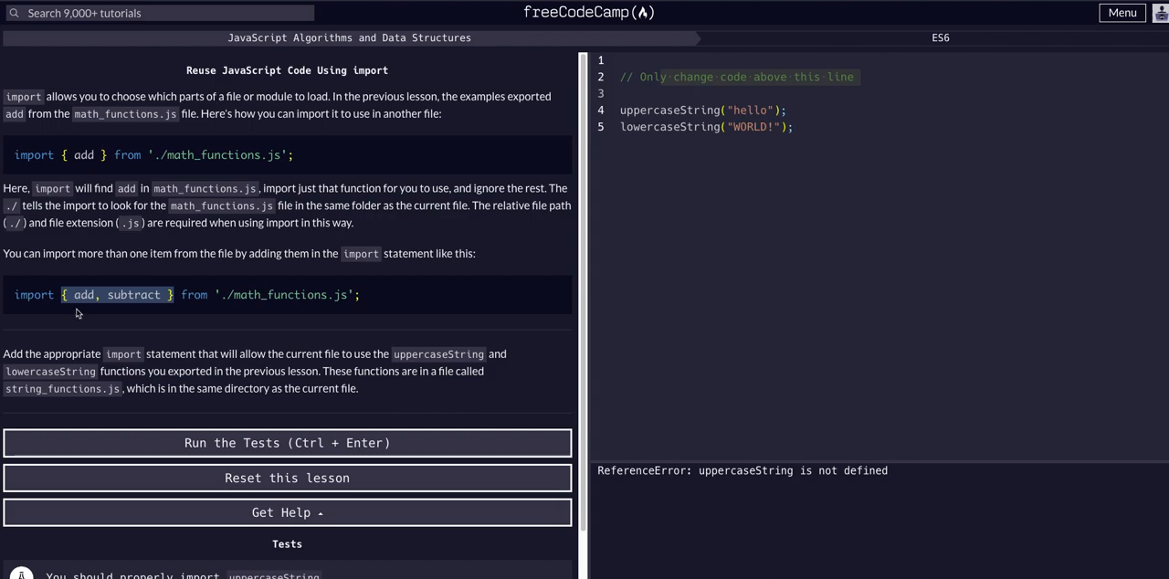
pyautogui.moveTo(62, 294); pyautogui.dragTo(174, 294)
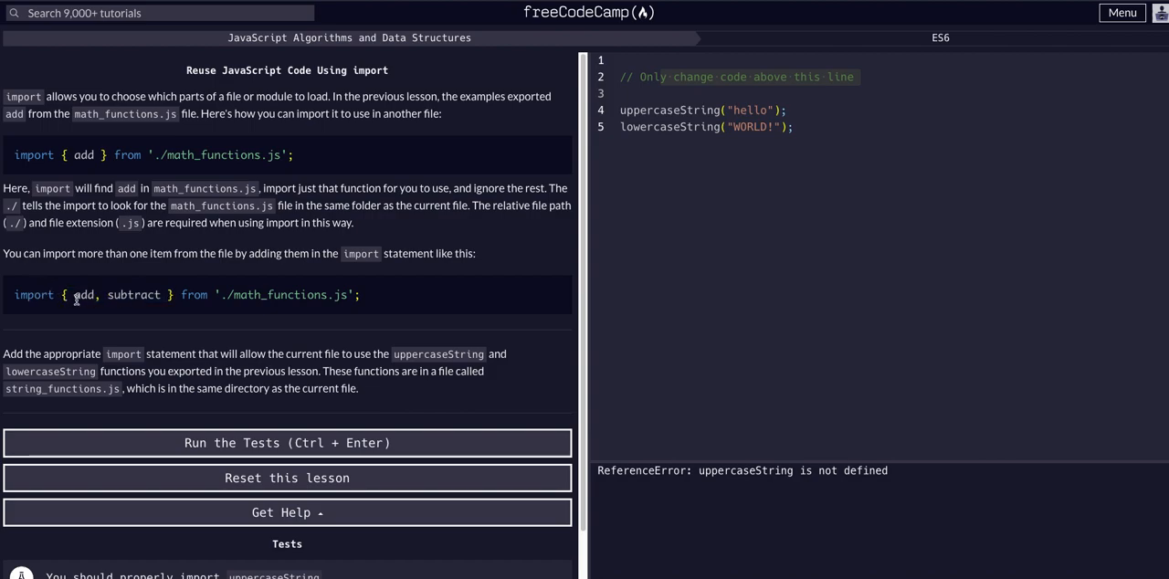
pyautogui.moveTo(71, 294); pyautogui.dragTo(162, 294)
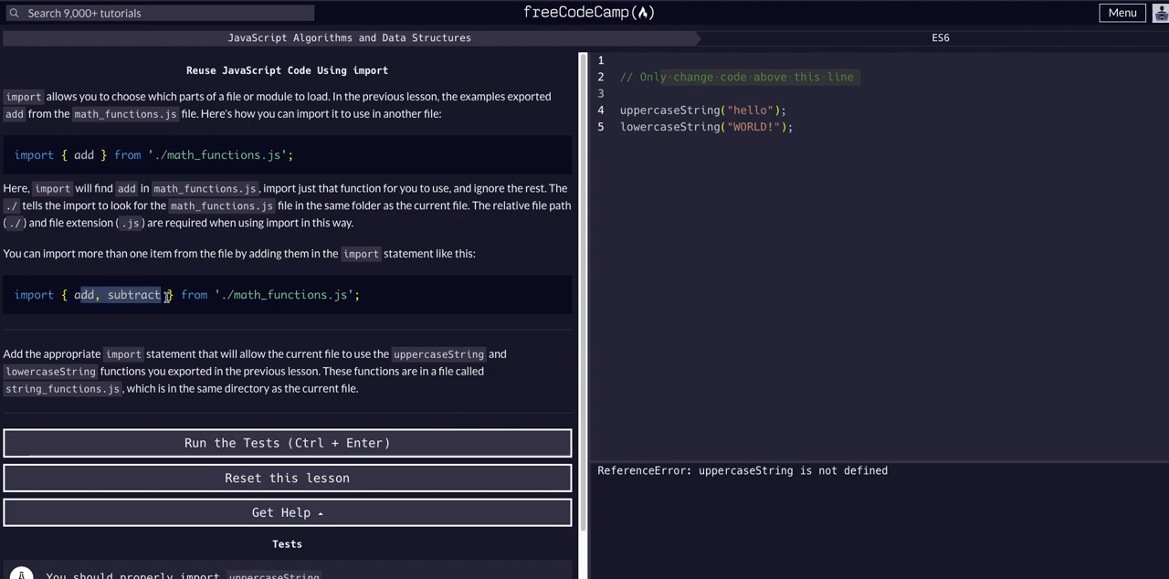
pyautogui.scroll(-3)
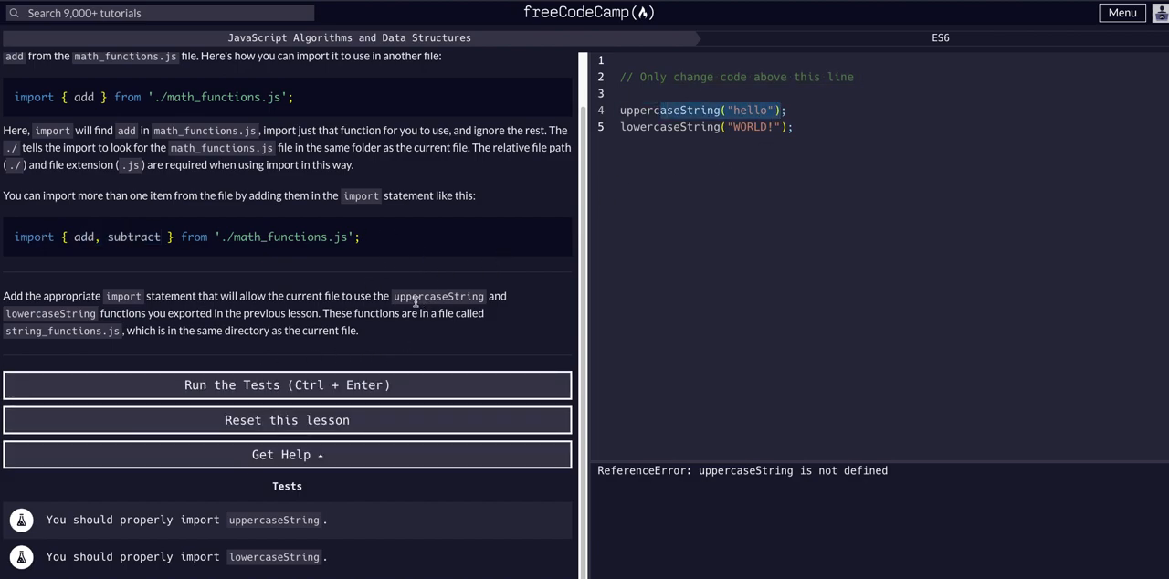
pyautogui.moveTo(197, 482)
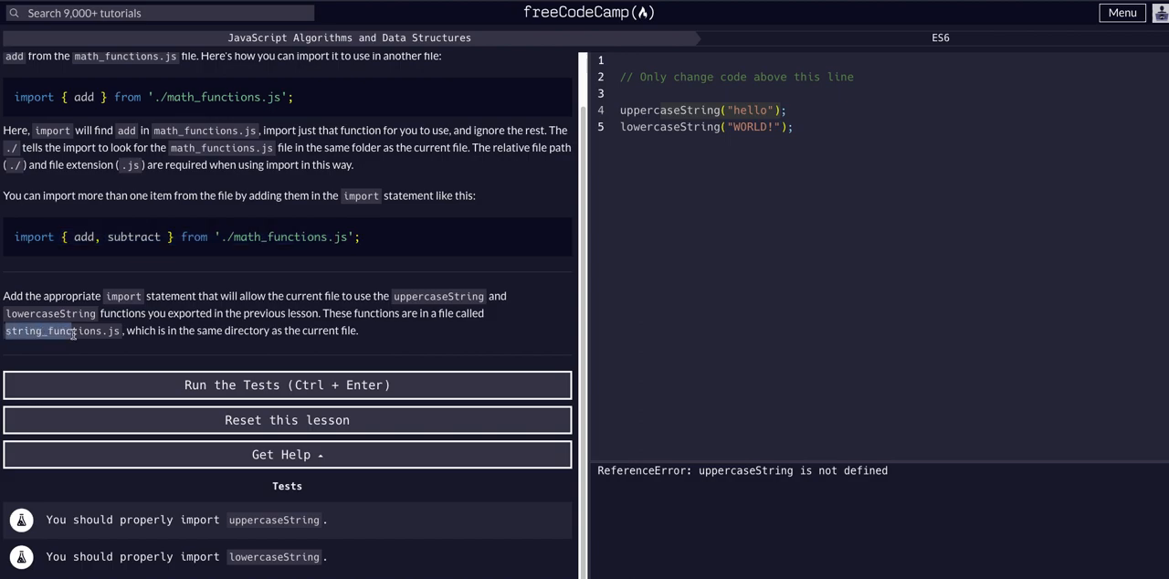
pyautogui.doubleClick(88, 330)
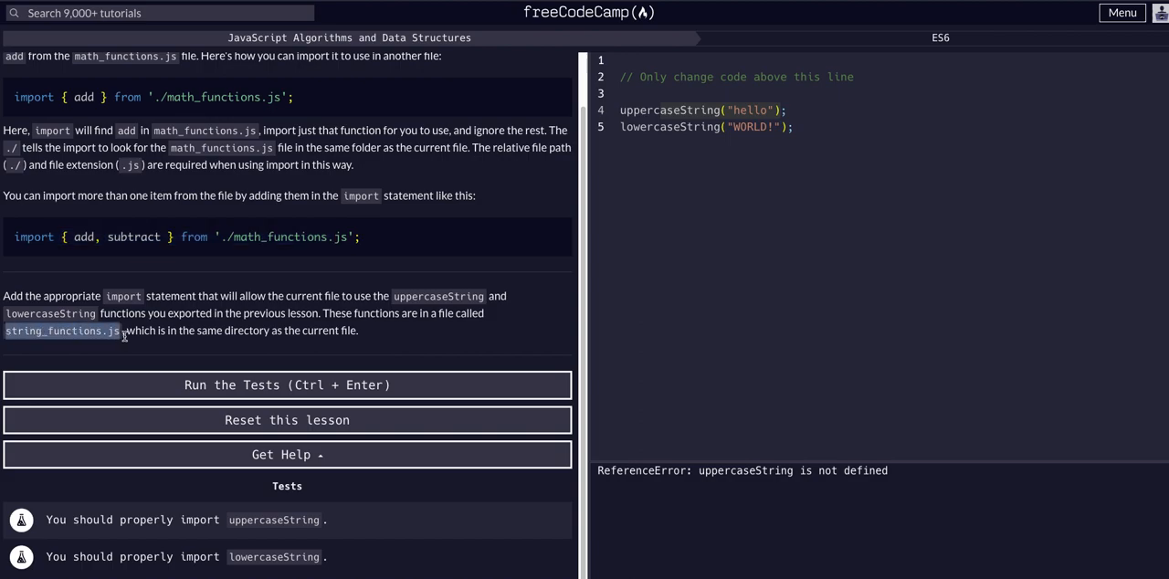
pyautogui.moveTo(124, 330); pyautogui.dragTo(358, 331)
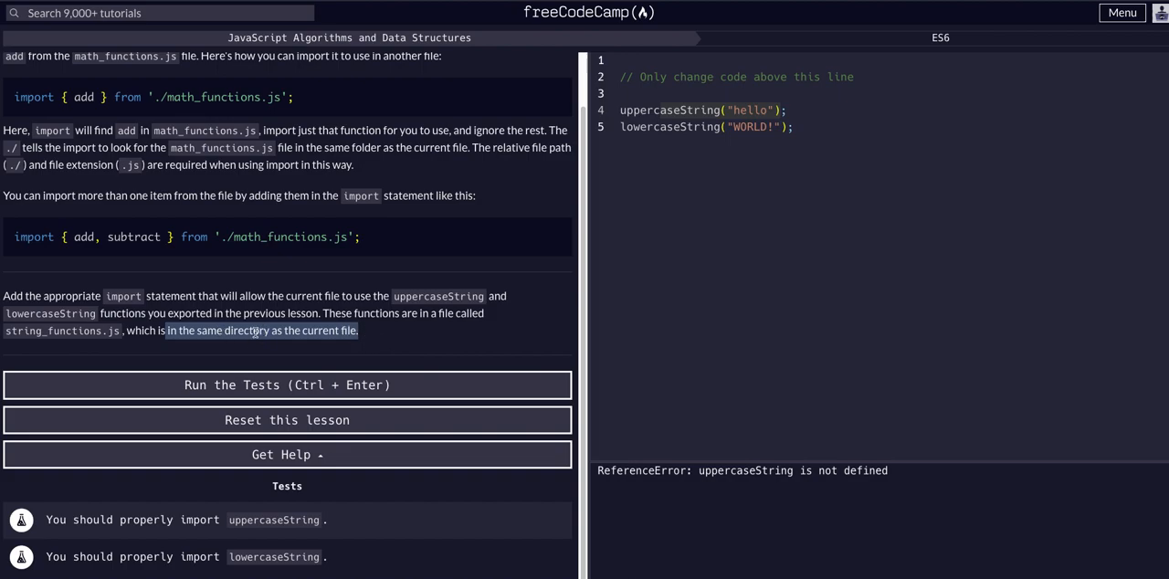
pyautogui.moveTo(511, 245)
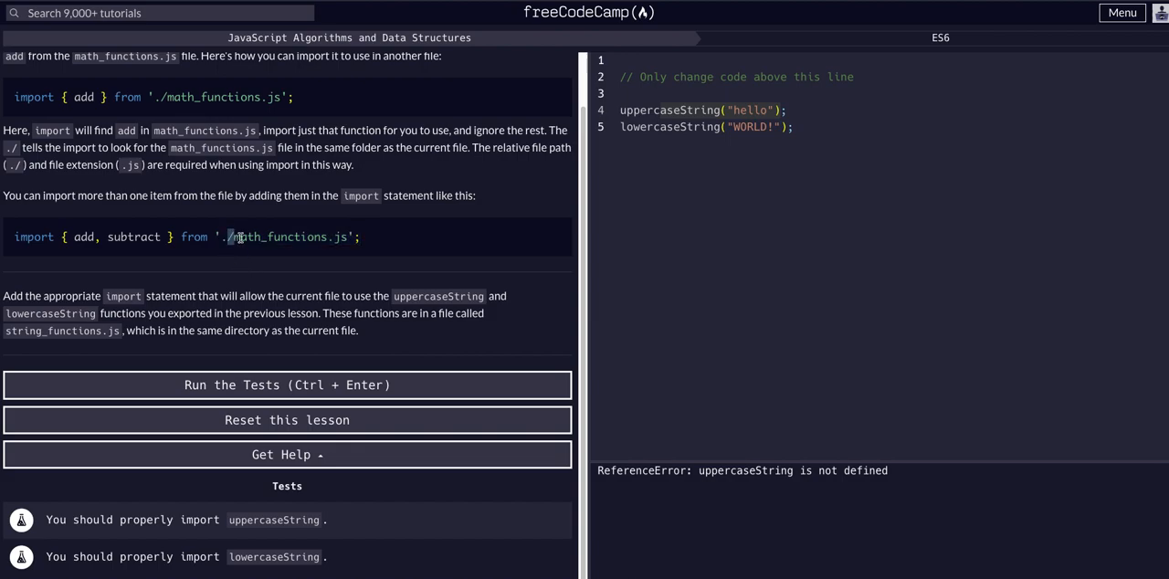
pyautogui.click(722, 61)
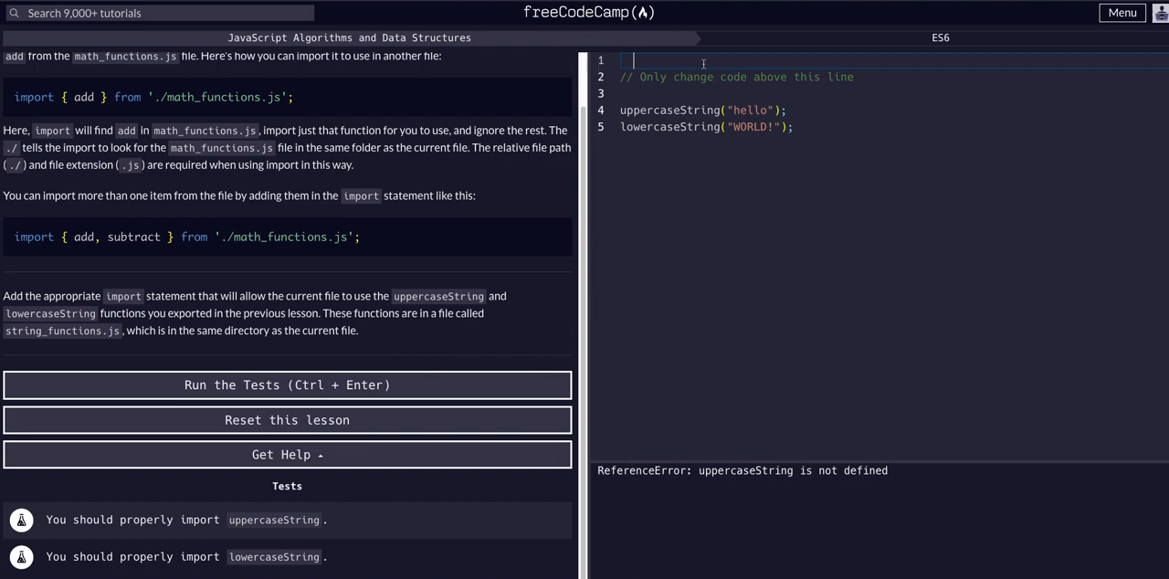
# Write import { } from "./string_functions.js" on line 1, checking the same-directory note.
pyautogui.write('import {}')
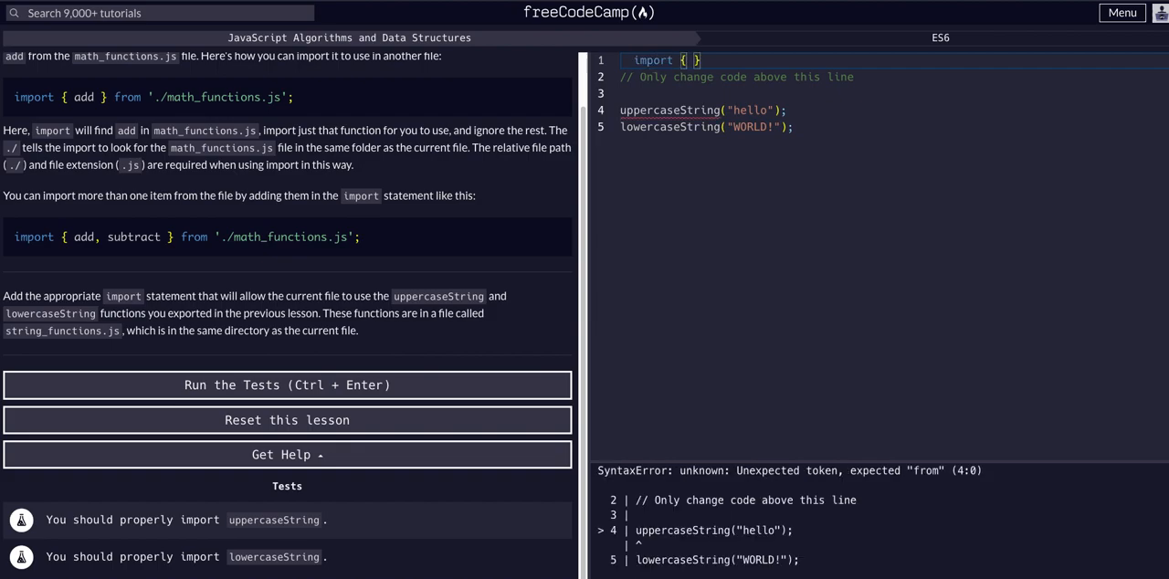
pyautogui.write('from "')
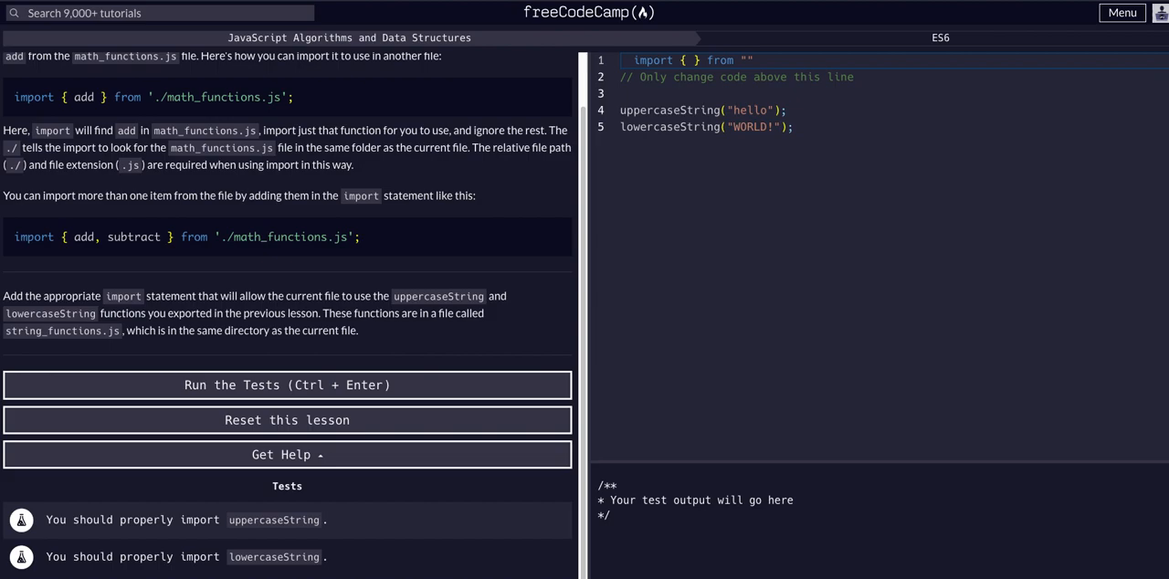
pyautogui.moveTo(190, 328); pyautogui.dragTo(340, 329)
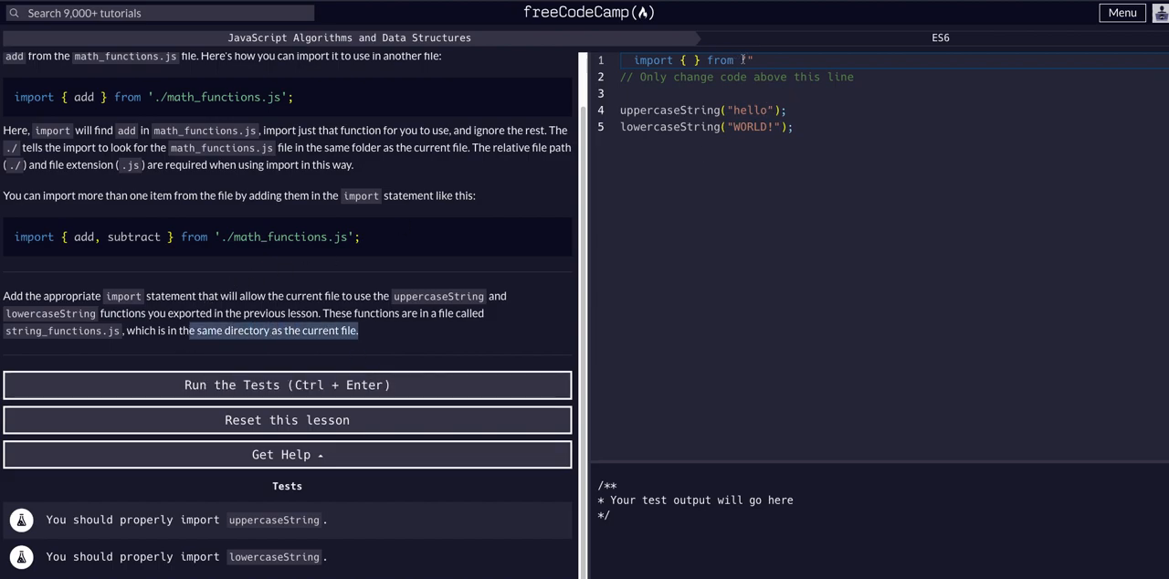
pyautogui.write('./')
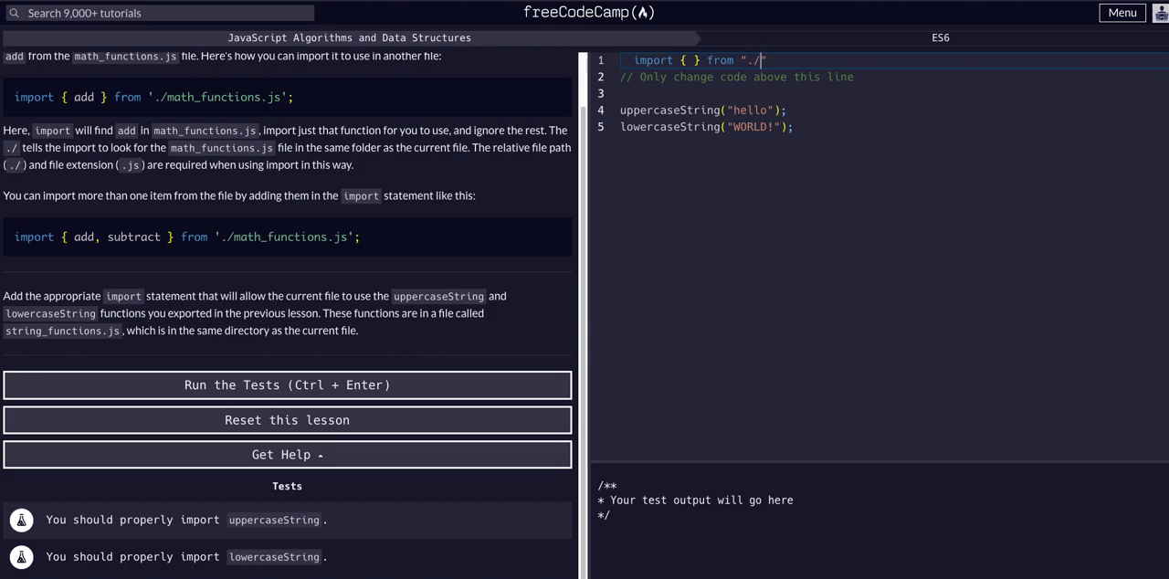
pyautogui.write('string')
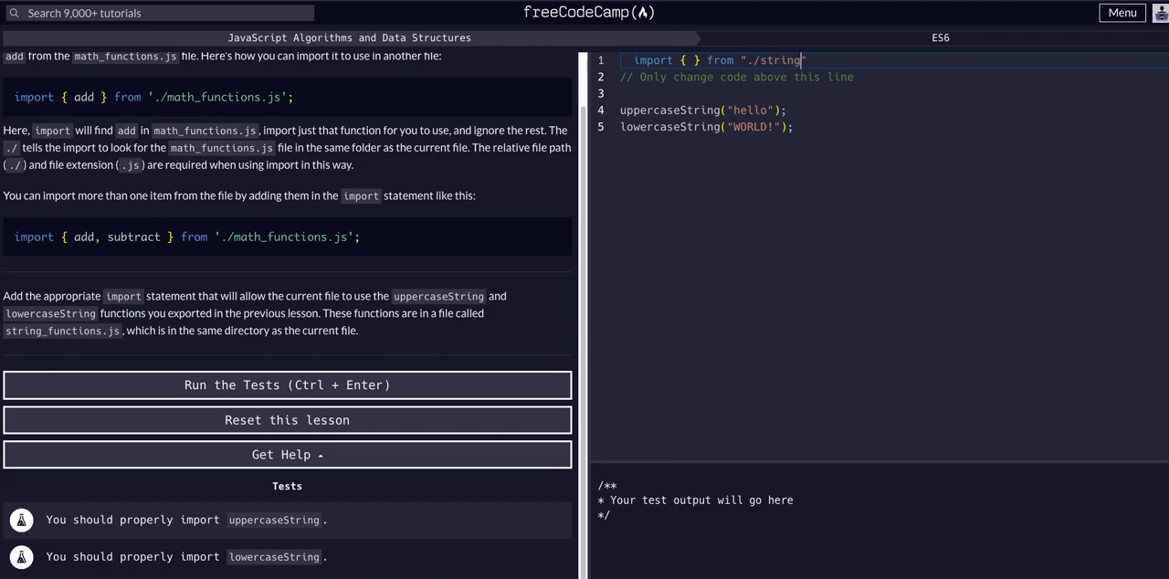
pyautogui.write('_functions')
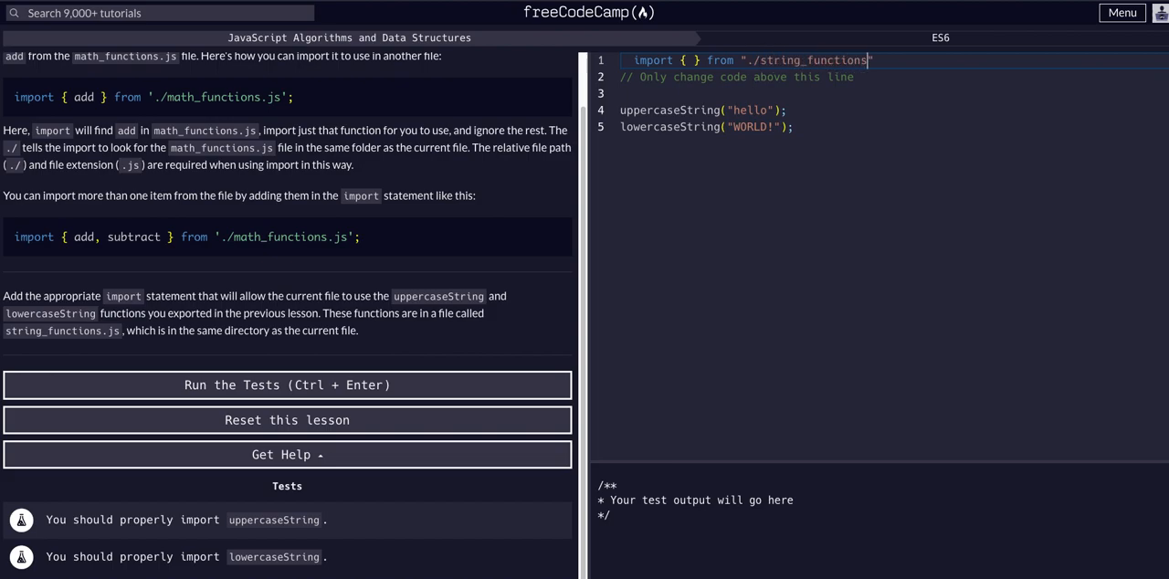
pyautogui.write('.js')
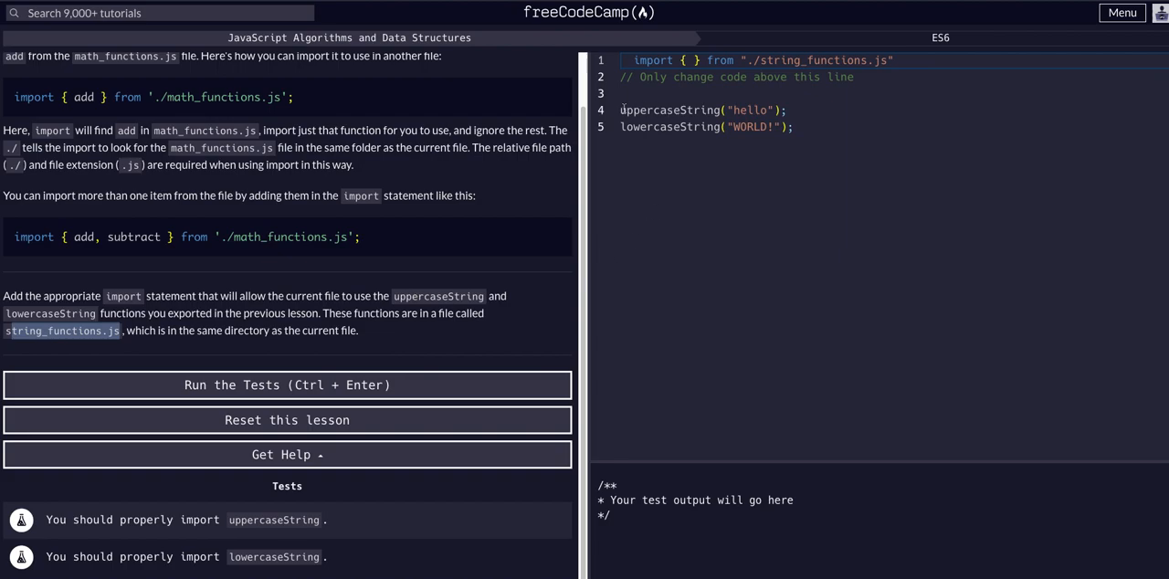
# Fill the braces with uppercaseString, lowercaseString copied from the function calls below.
pyautogui.doubleClick(669, 110)
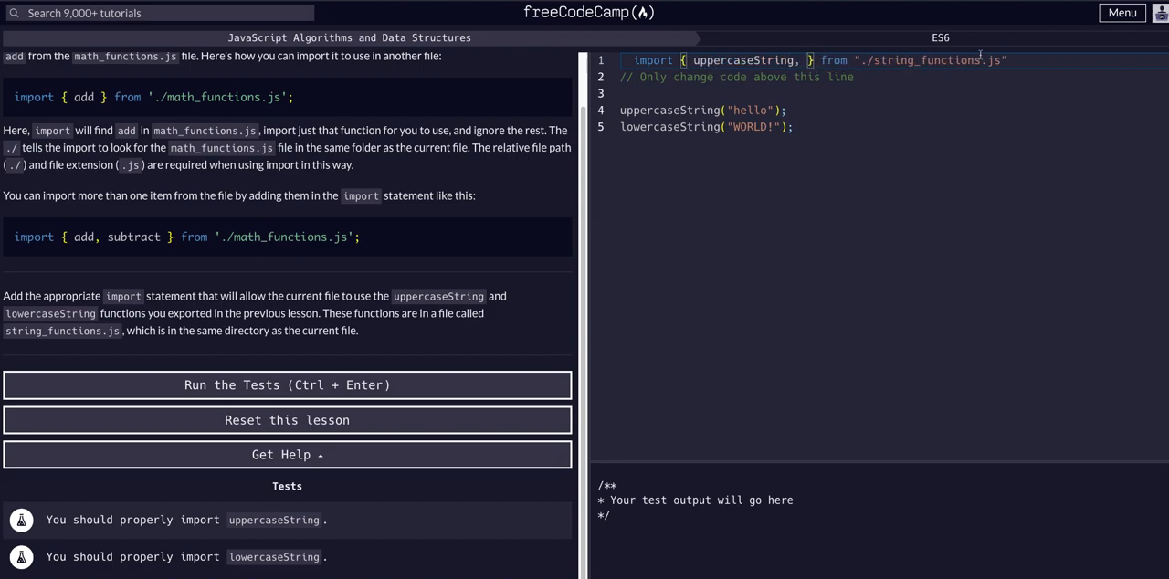
pyautogui.doubleClick(669, 126)
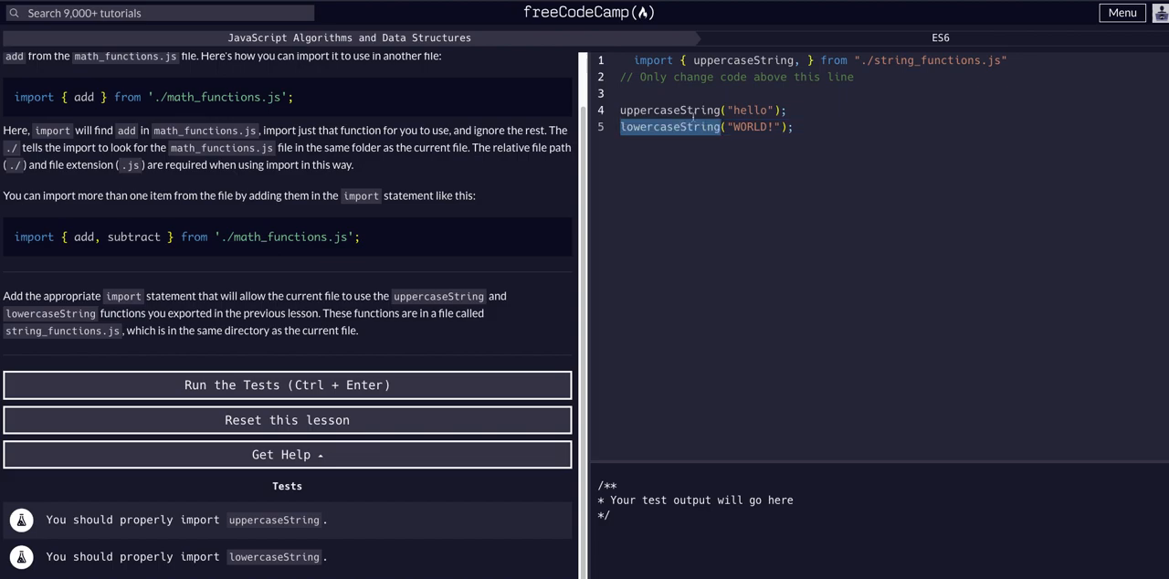
pyautogui.write('lowercaseString')
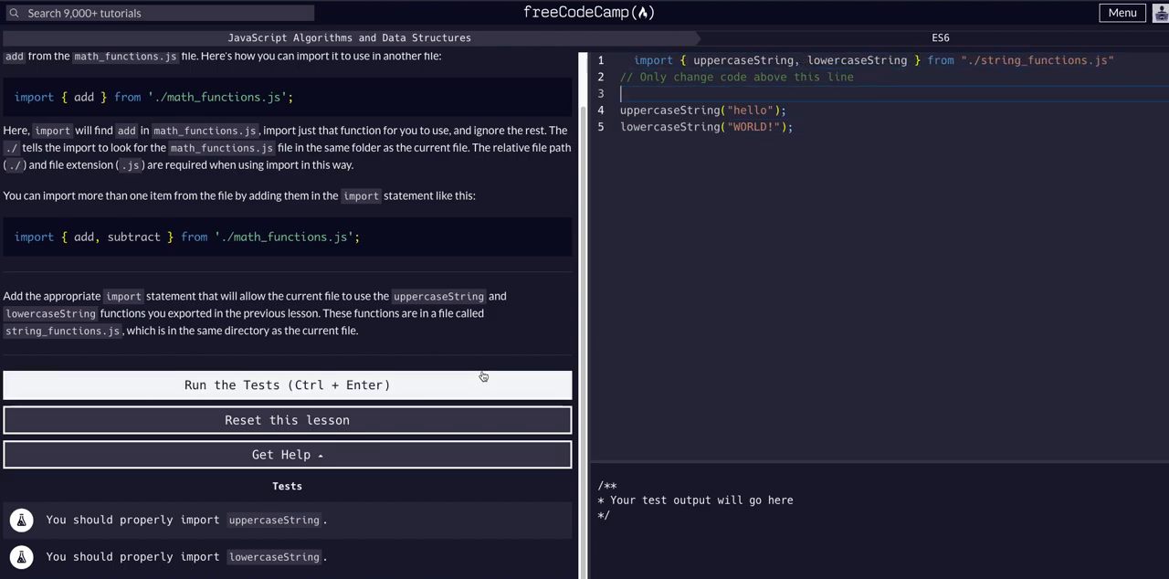
# Run the tests until both pass and the ES6 59% completion dialog appears.
pyautogui.click(286, 384)
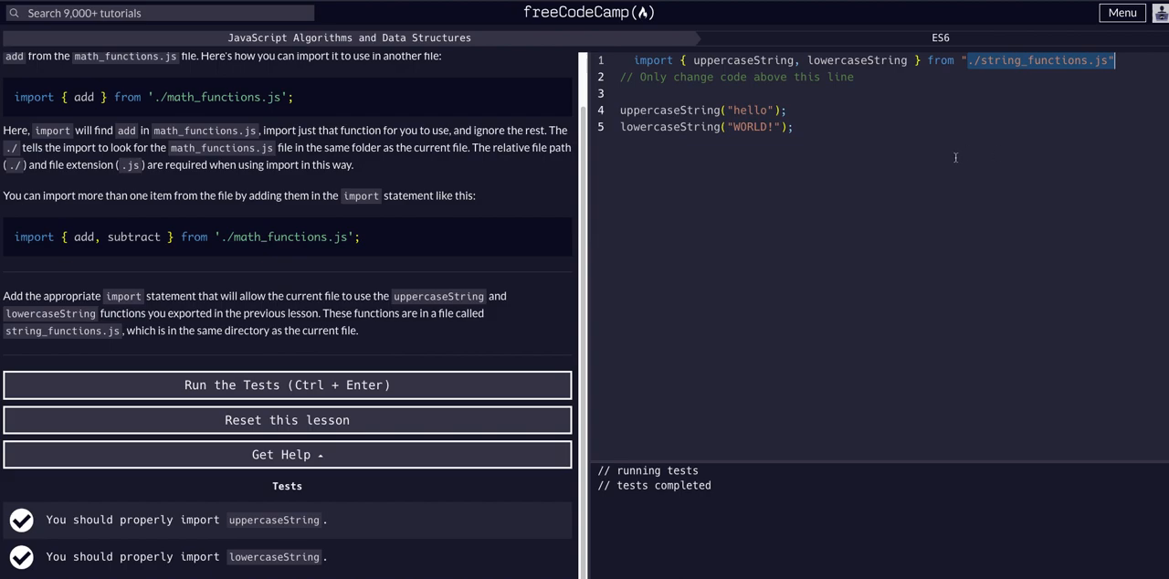
pyautogui.moveTo(405, 283)
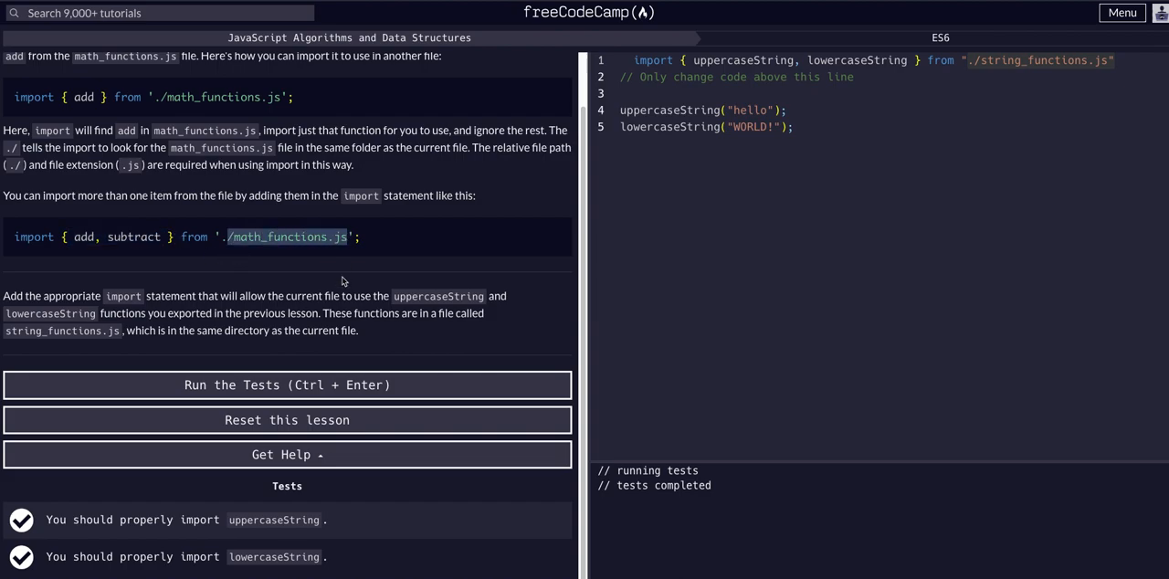
pyautogui.moveTo(362, 339)
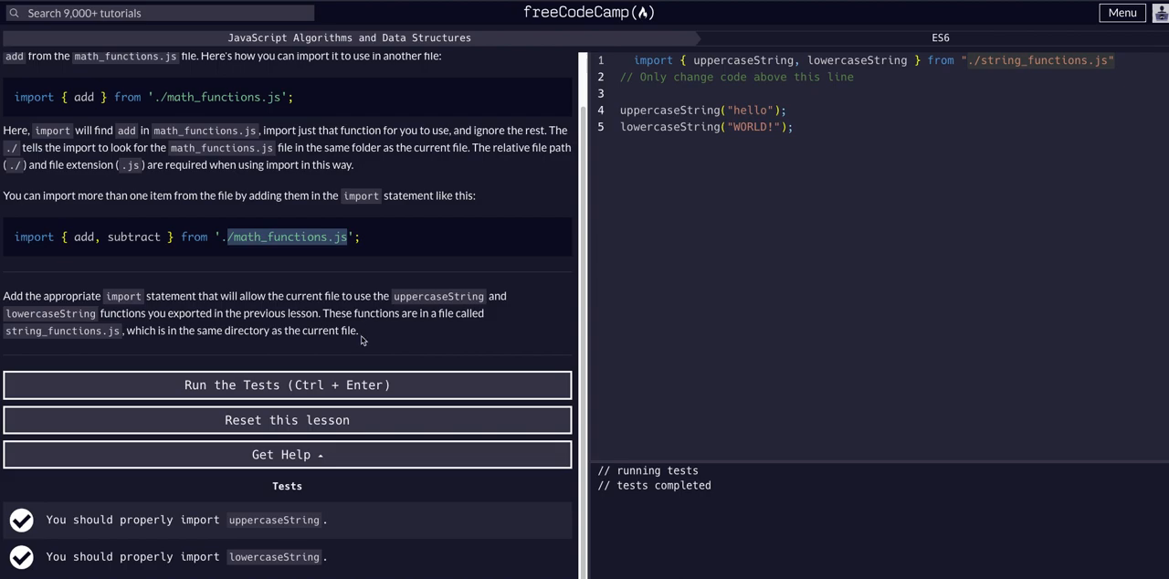
pyautogui.click(287, 384)
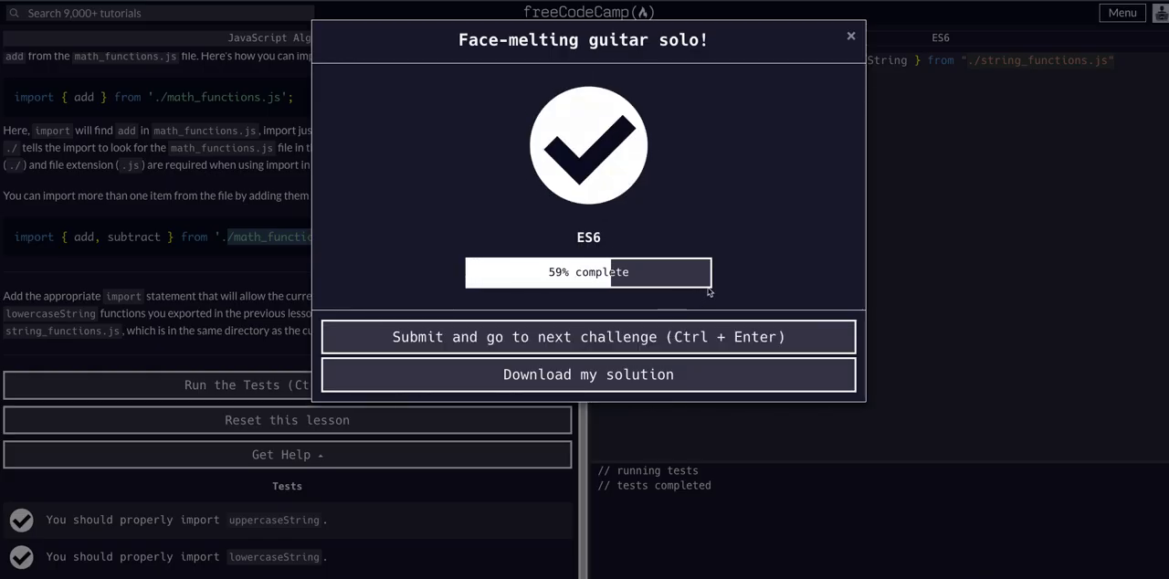